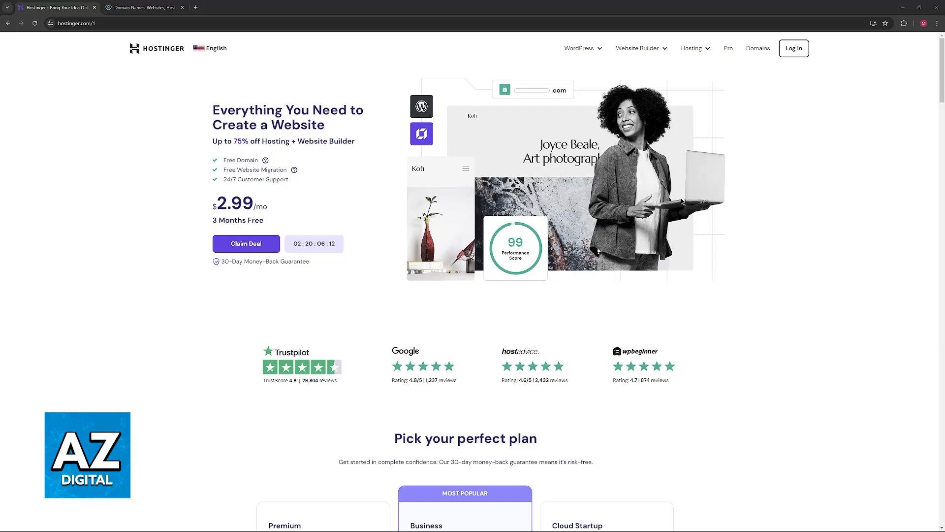
Scroll down the Hostinger homepage to review the hosting plan prices.
scroll("down", 3)
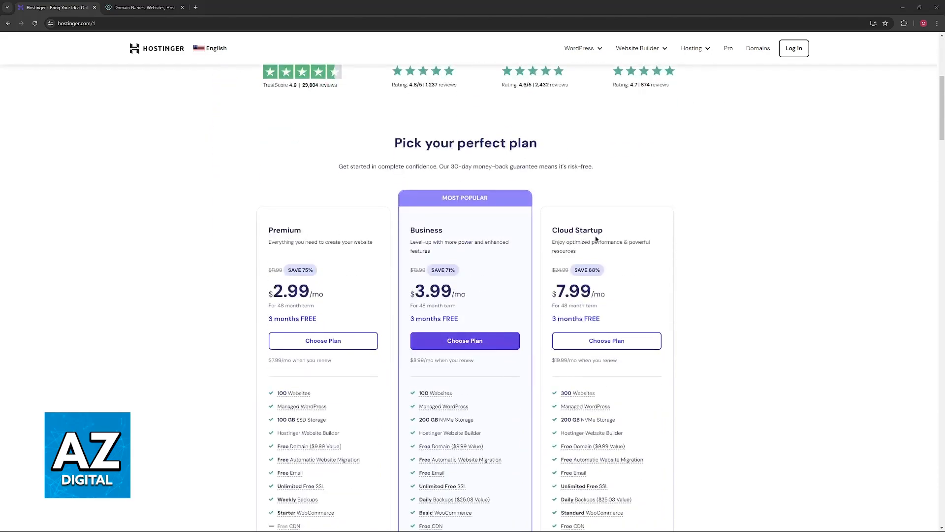
scroll("down", 3)
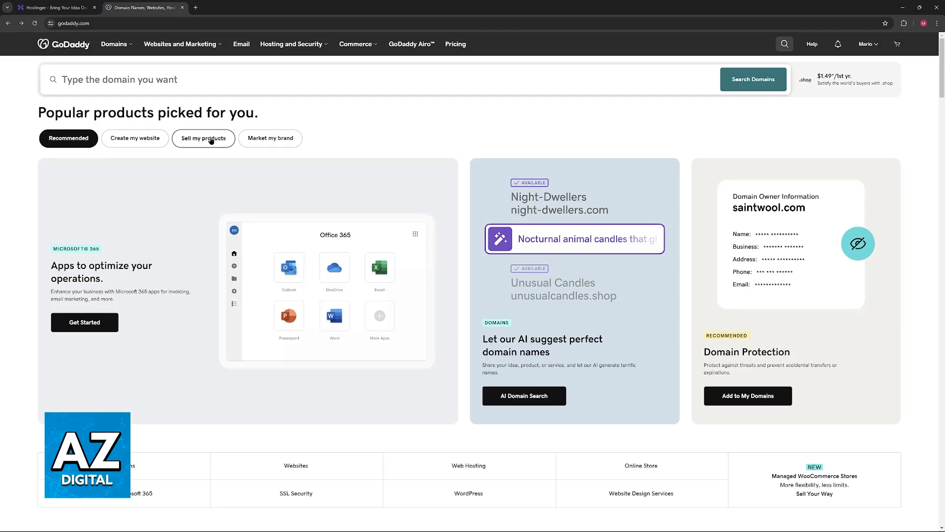
Go to Transfer Domain Names from the Domains menu in GoDaddy's navigation.
left_click(114, 43)
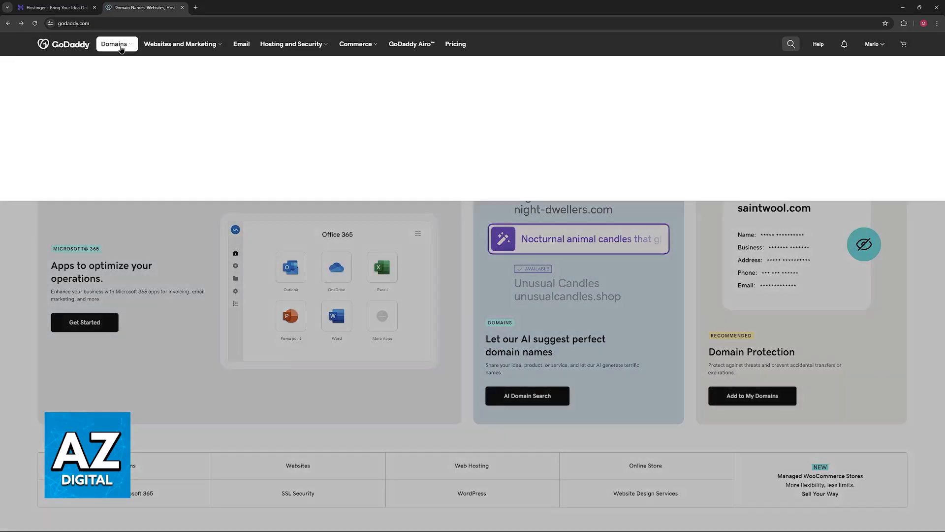
left_click(114, 43)
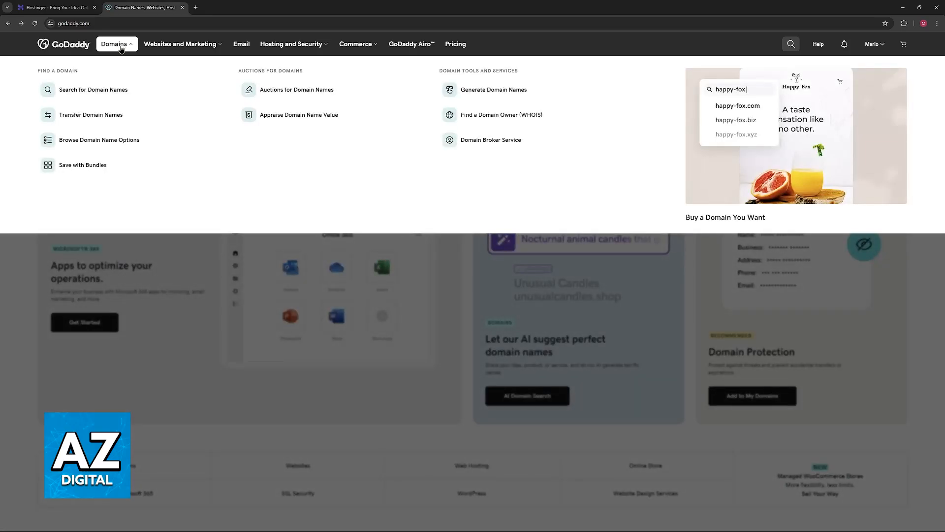
left_click(115, 43)
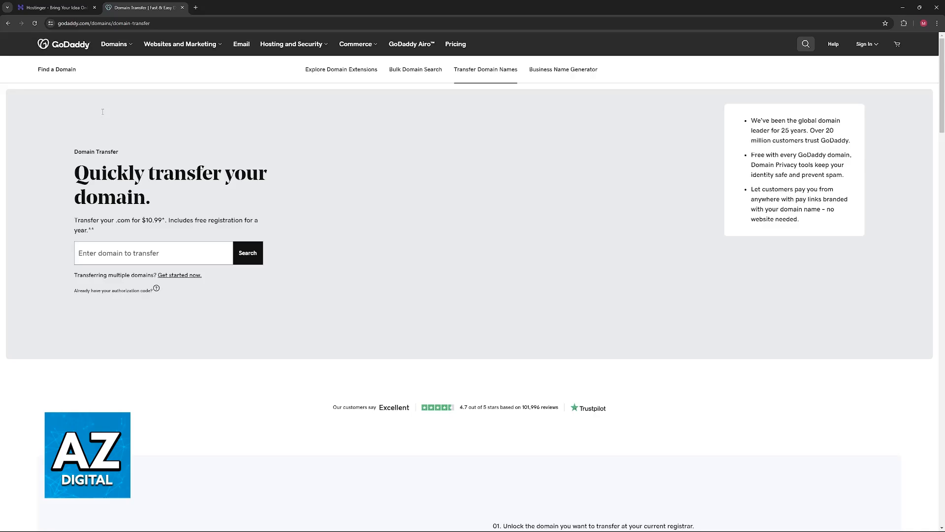
Enter hostinger.com in the 'Enter domain to transfer' search box.
left_click(152, 253)
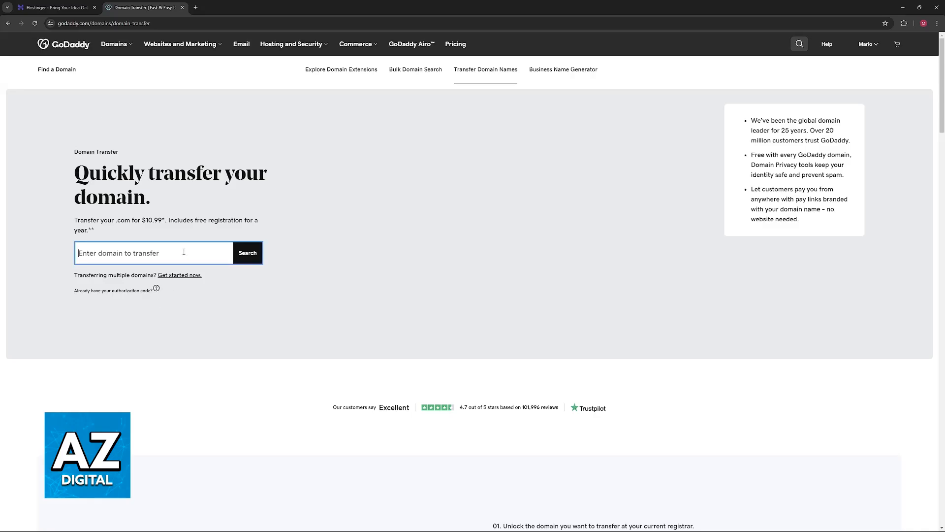
type("hosi")
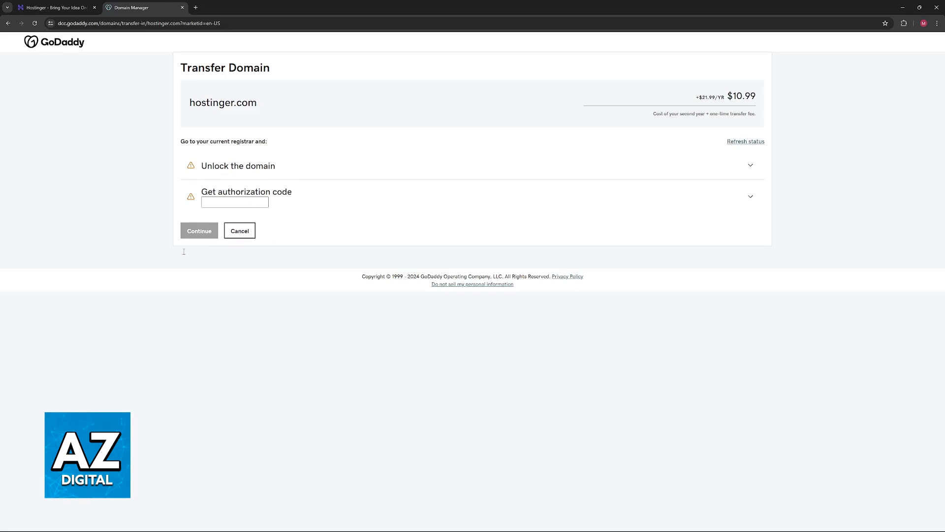
mouse_move(276, 141)
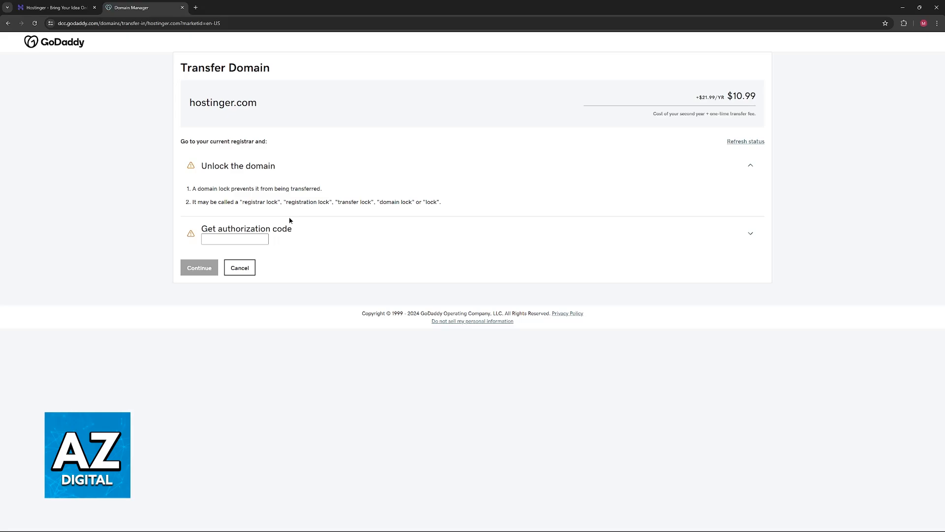
mouse_move(193, 169)
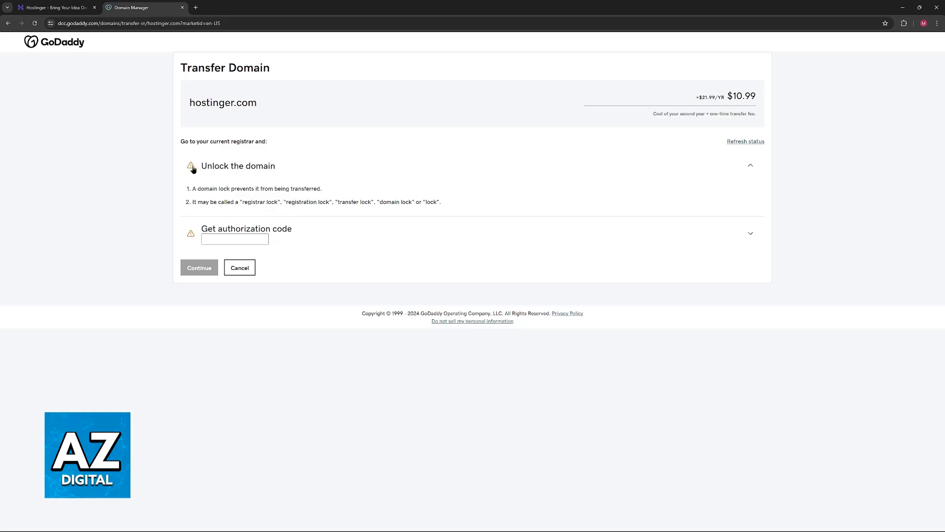
mouse_move(197, 168)
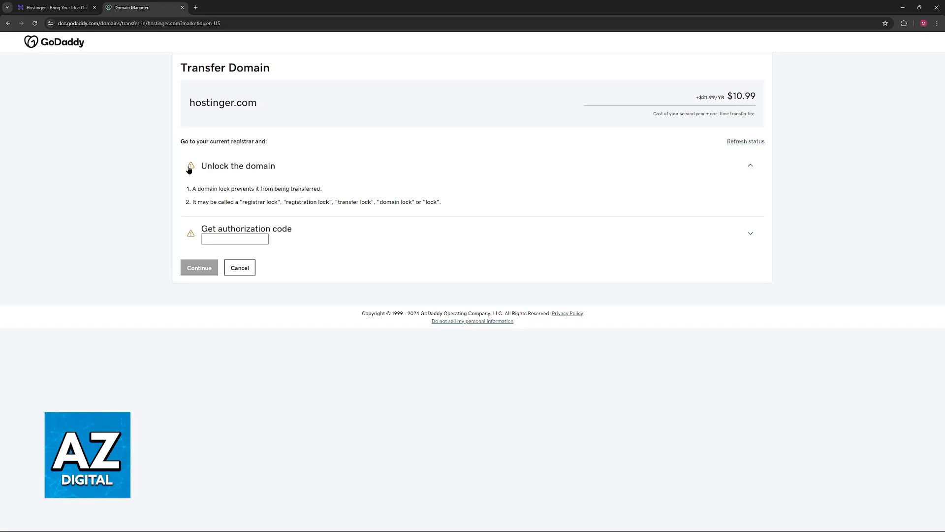
left_click(234, 238)
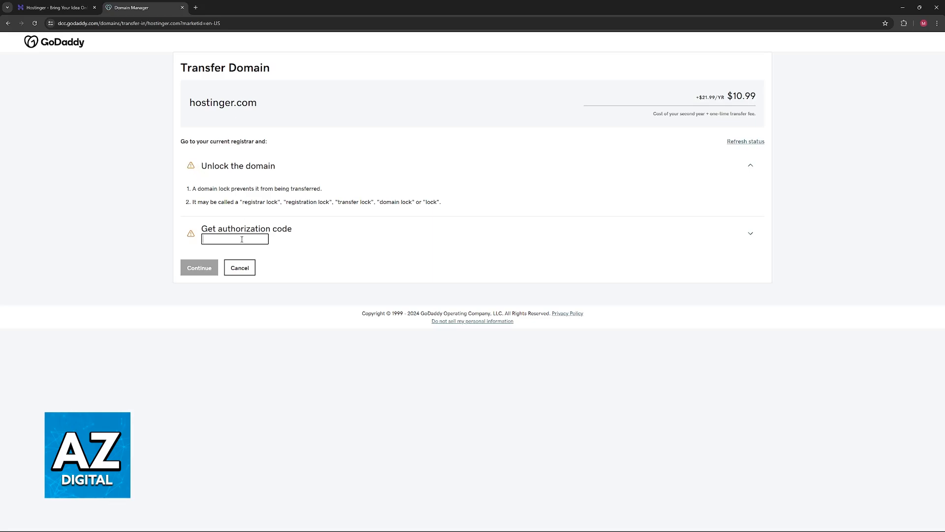
type("123455")
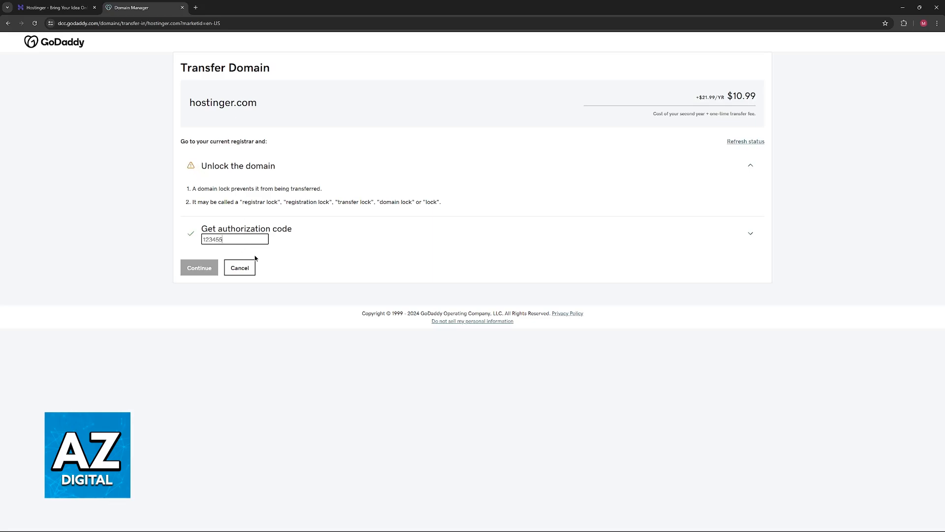
key("Backspace")
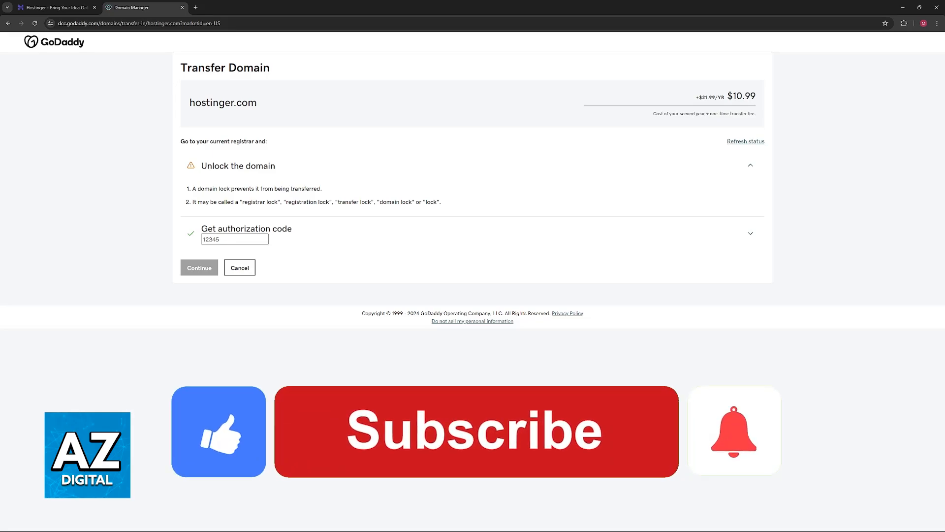
left_click(475, 431)
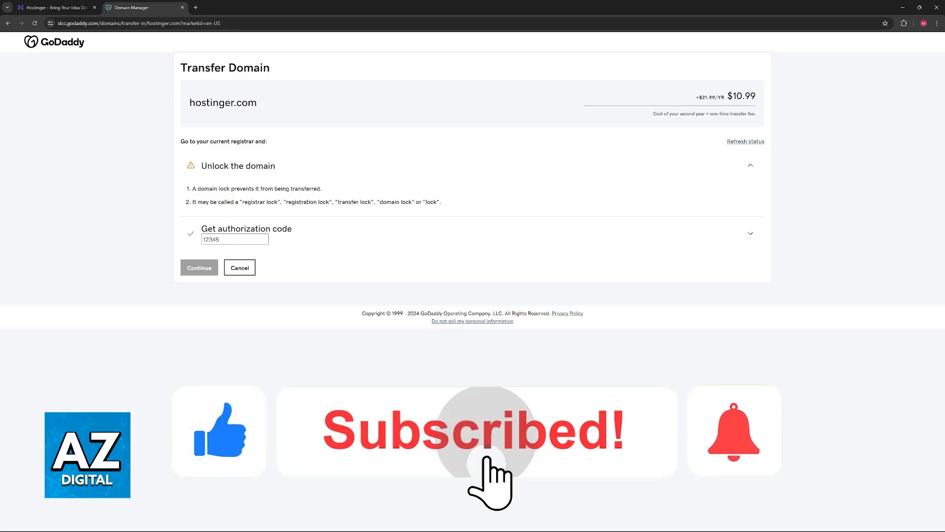